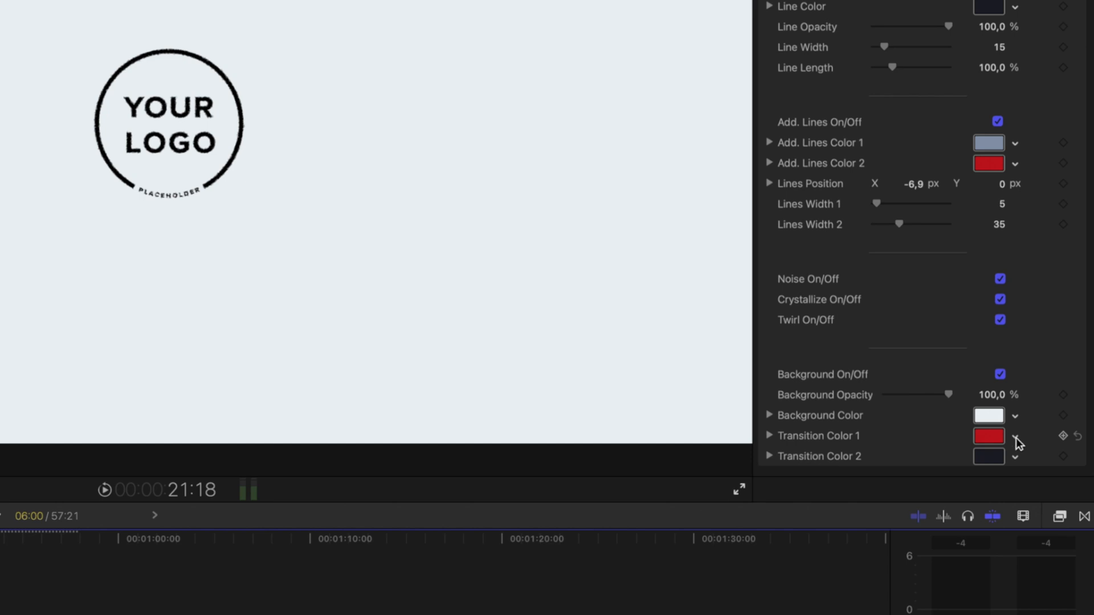
- Change Transition Color 1 of the intro to olive
left_click(989, 435)
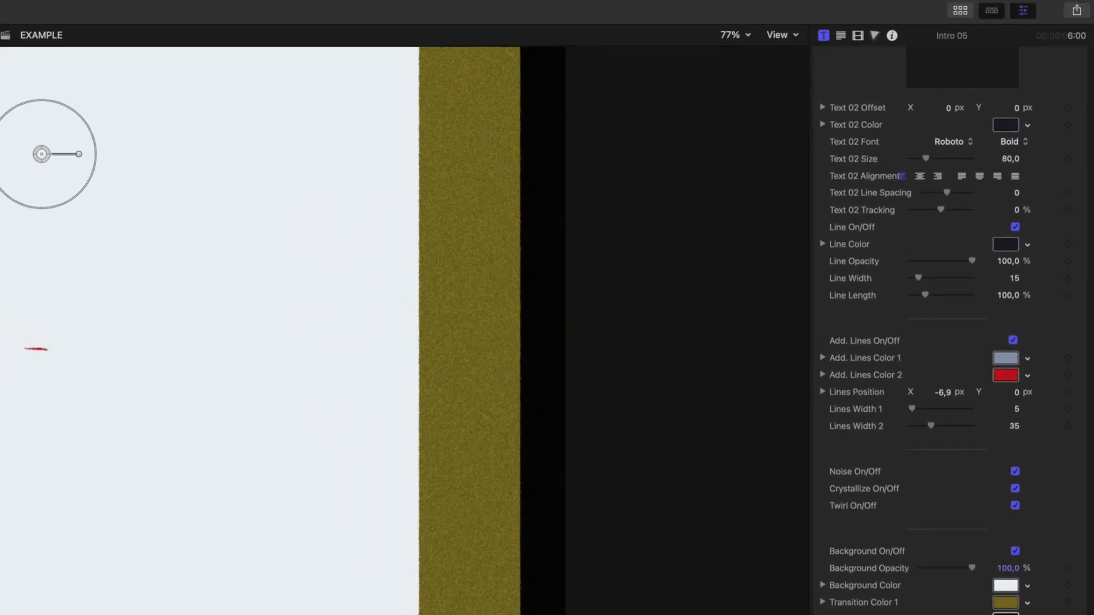
left_click(1005, 375)
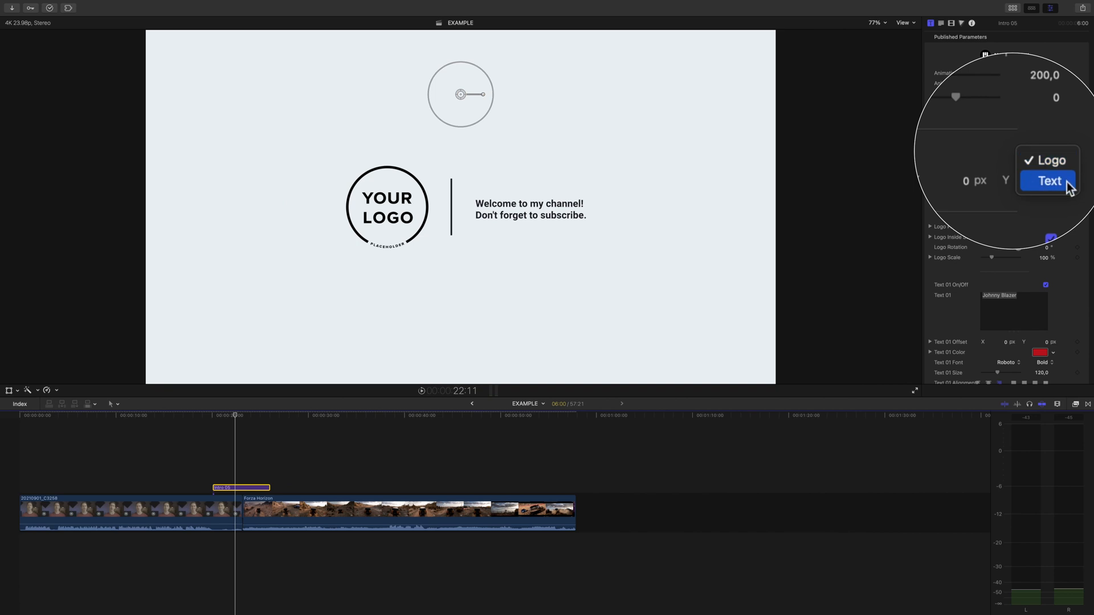
- Try the text-only Intro Preset and apply the chosen clip as the intro logo
left_click(1049, 181)
type("DYLAN GAMING")
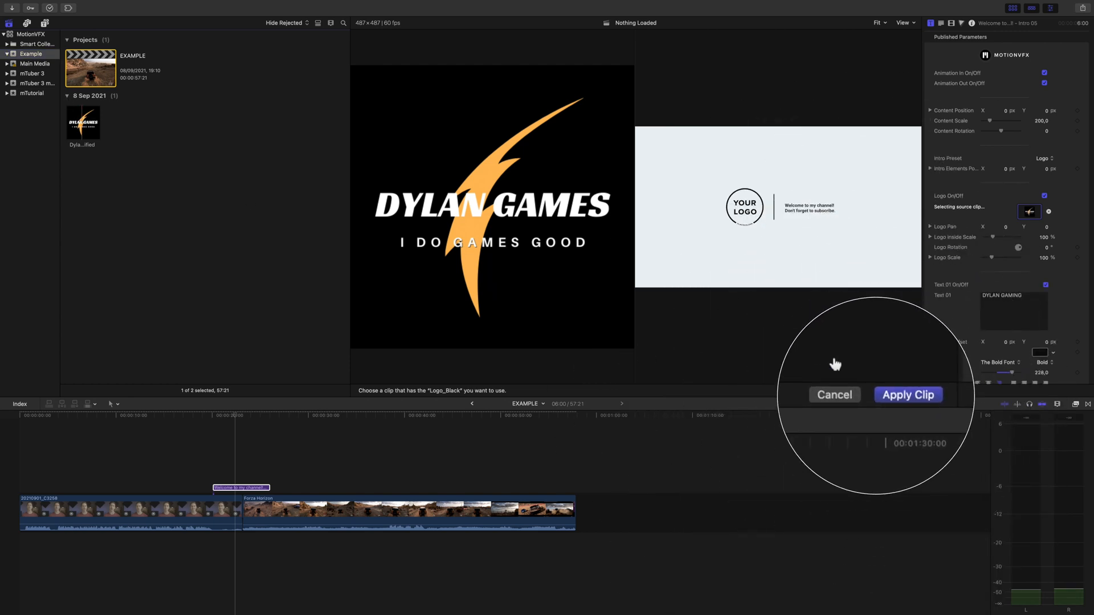
left_click(908, 394)
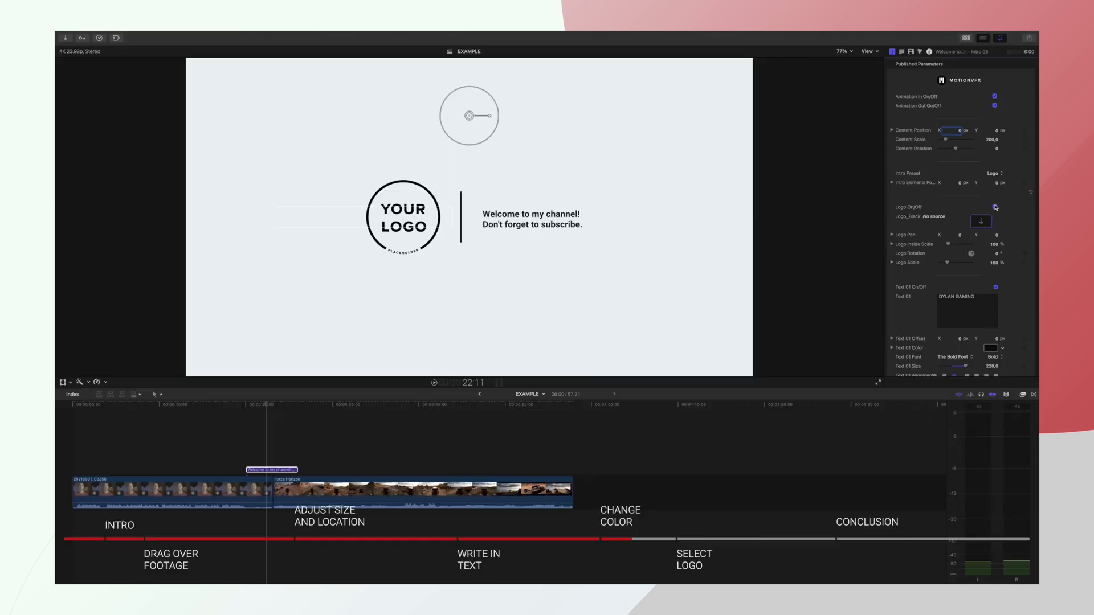
- Choose a logo clip in the Logo source well and apply it
left_click(981, 221)
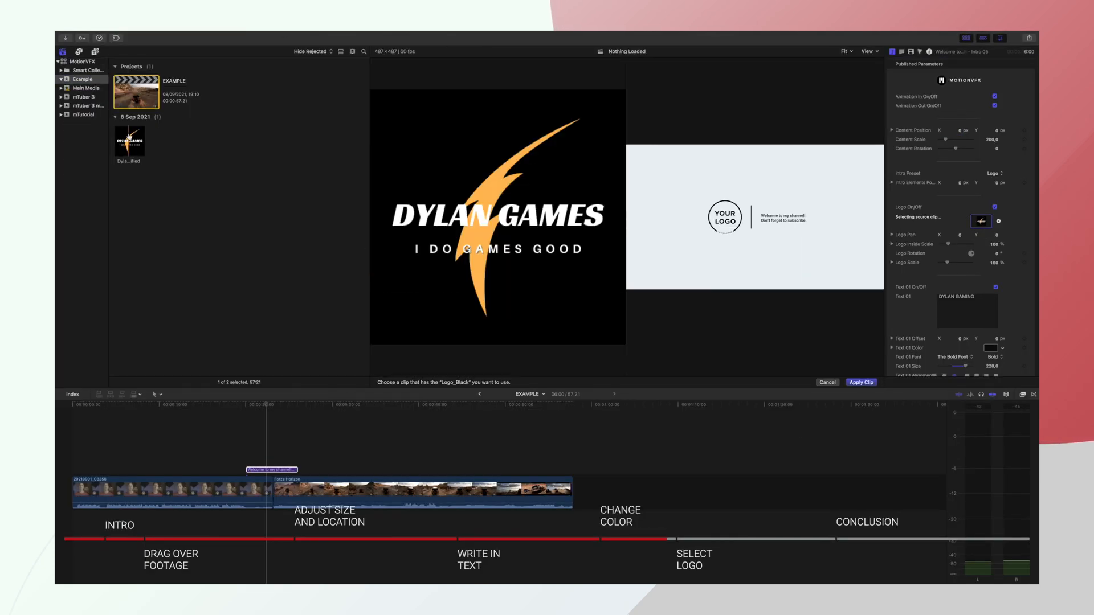
left_click(860, 383)
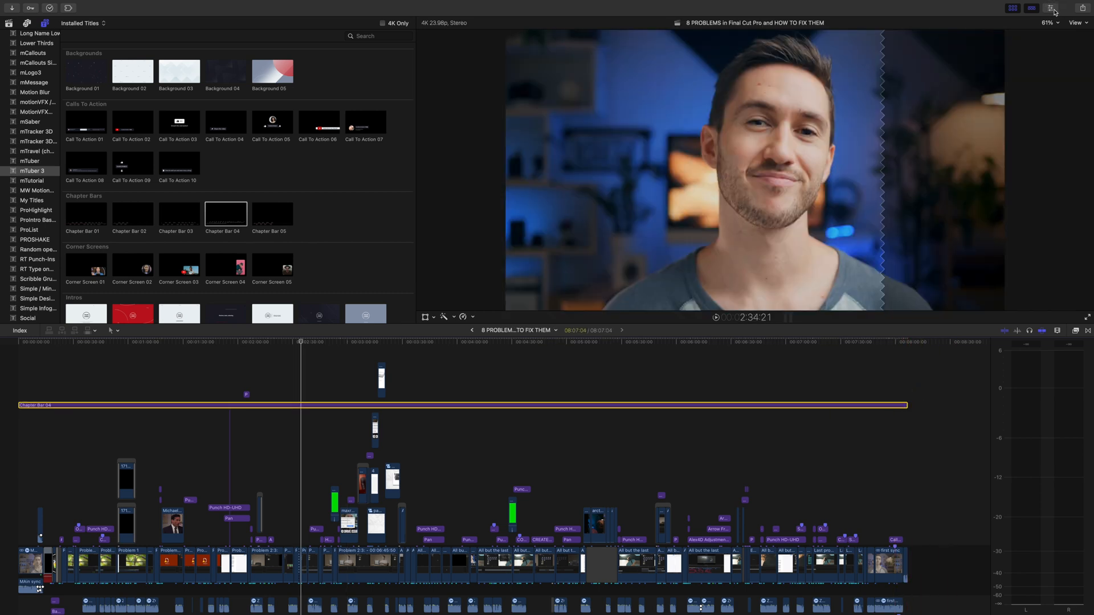
- Set the Chapter Bar 04 Amount of Chapters from 20 to 10 in the Title Inspector
left_click(1049, 8)
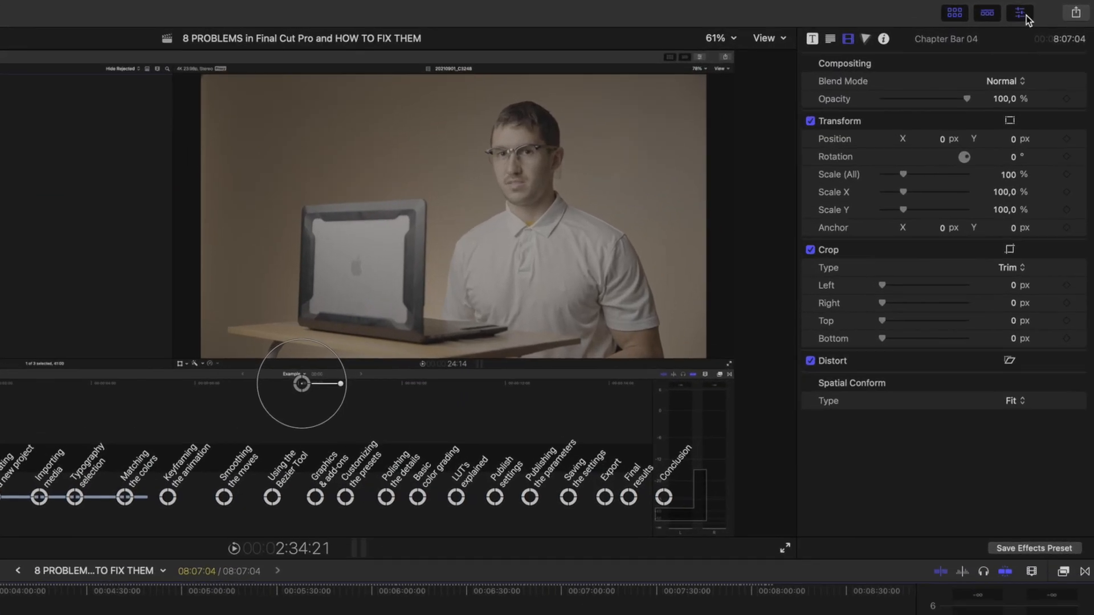
left_click(811, 38)
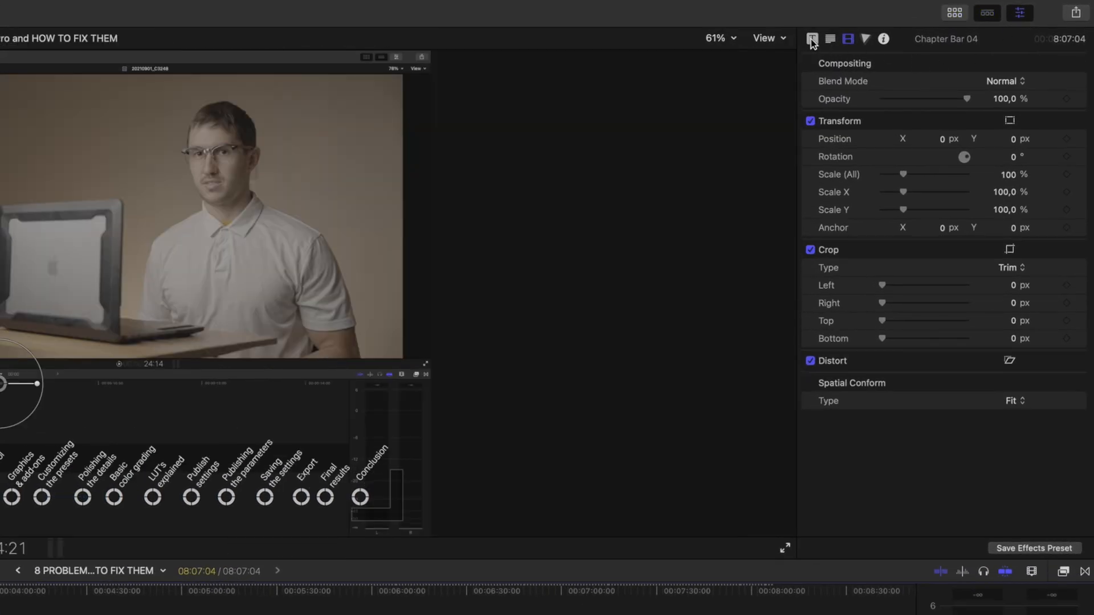
left_click(811, 38)
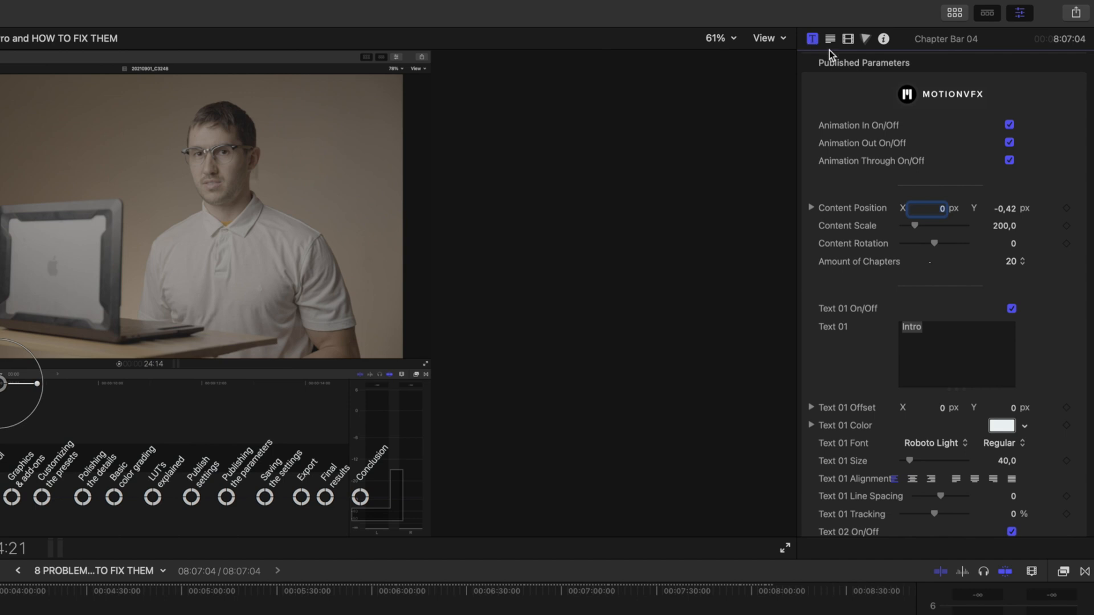
left_click(1013, 262)
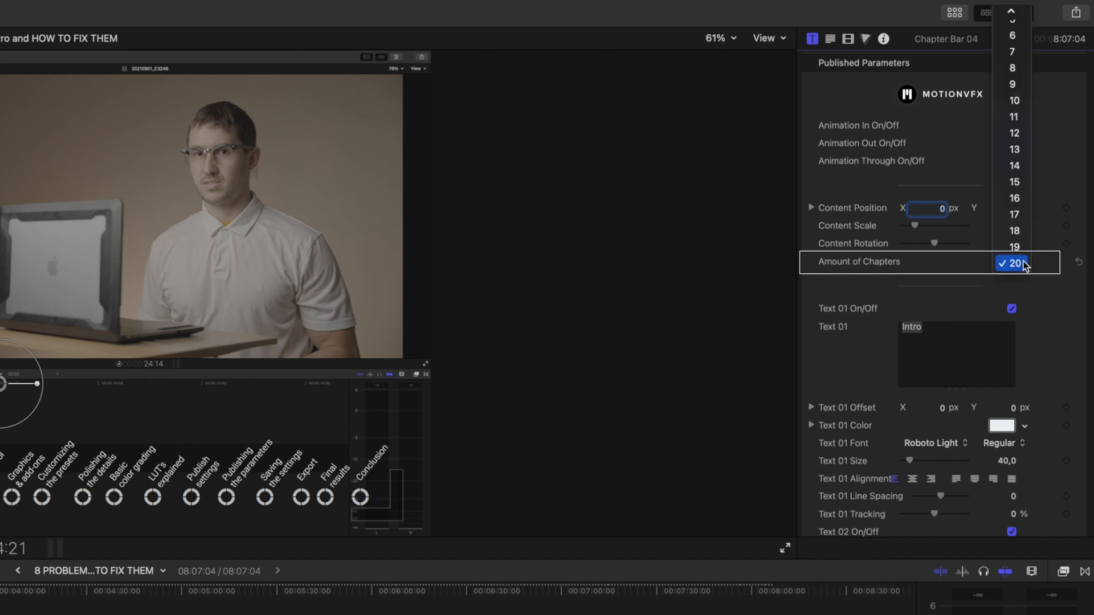
mouse_move(1014, 101)
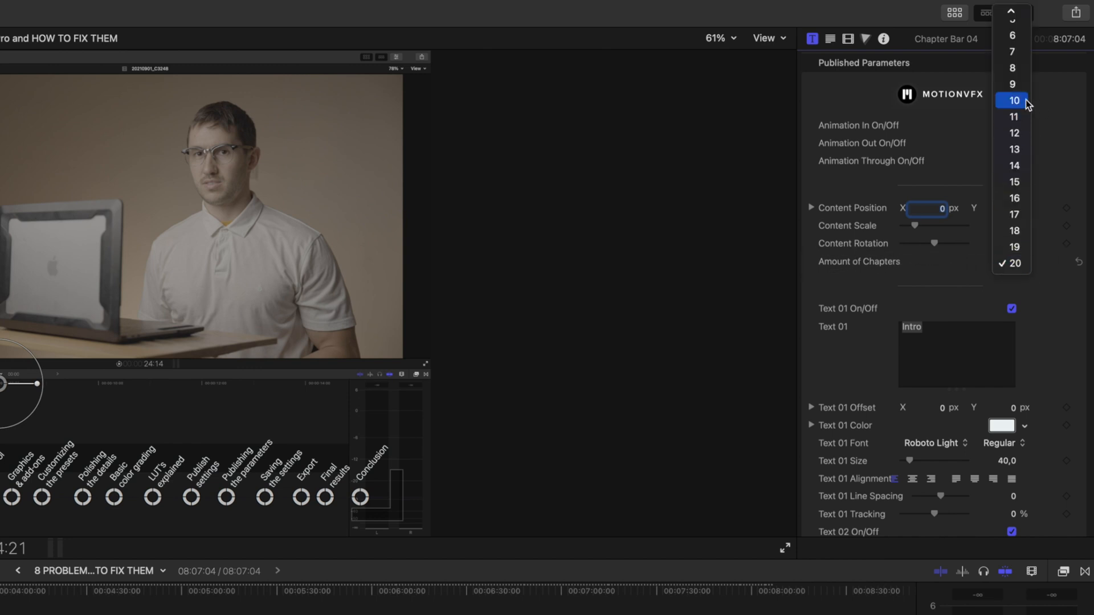
left_click(1012, 100)
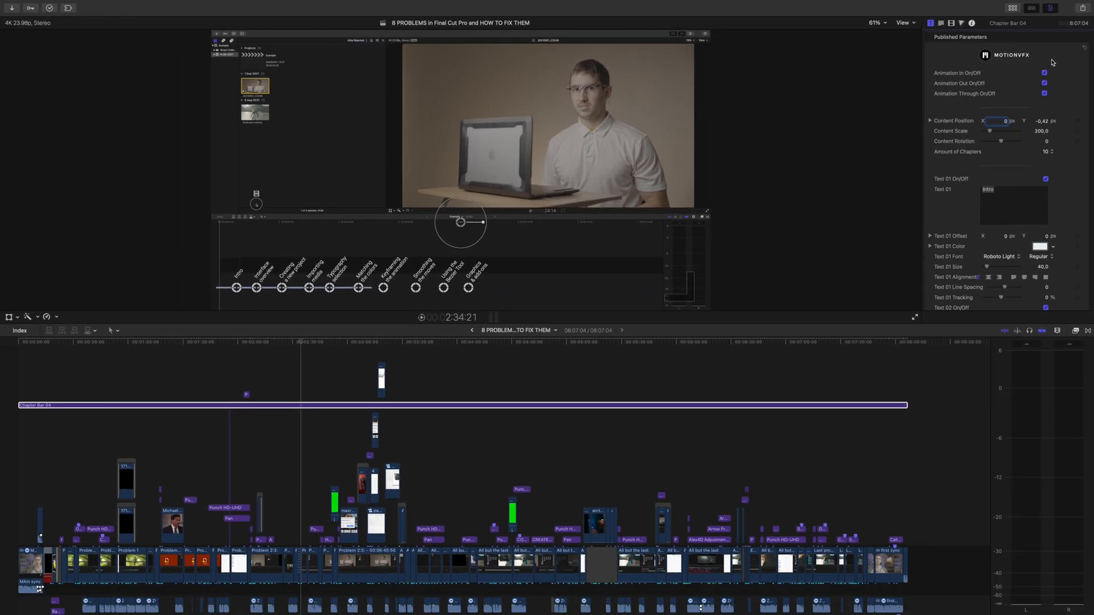
mouse_move(882, 120)
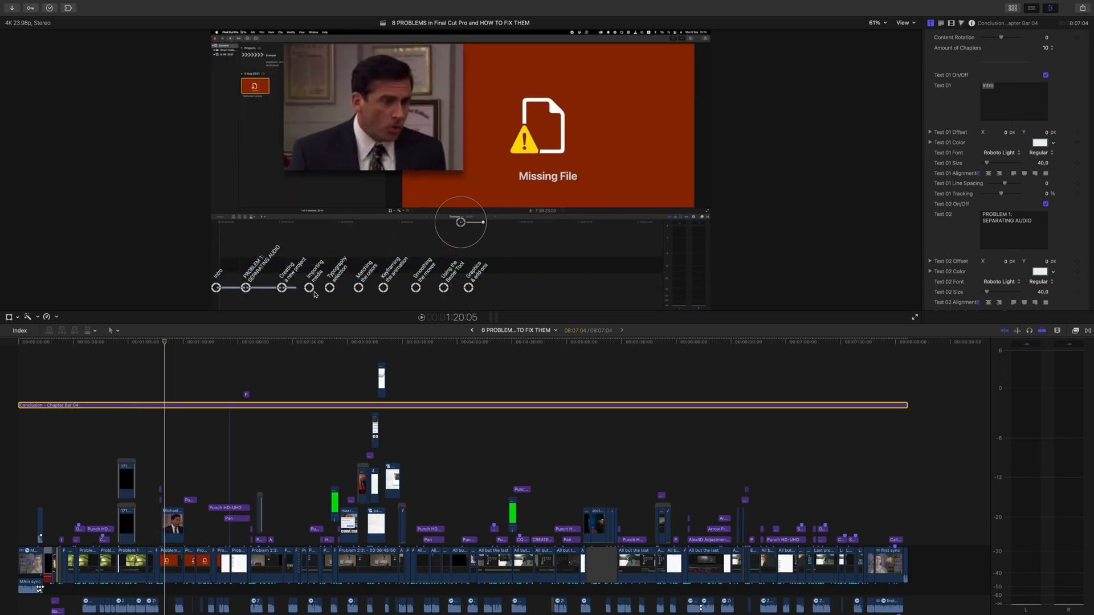
- Edit the Text 02 chapter label to 'PROBLEM 1: SEPARATING AUDIO'
left_click(294, 289)
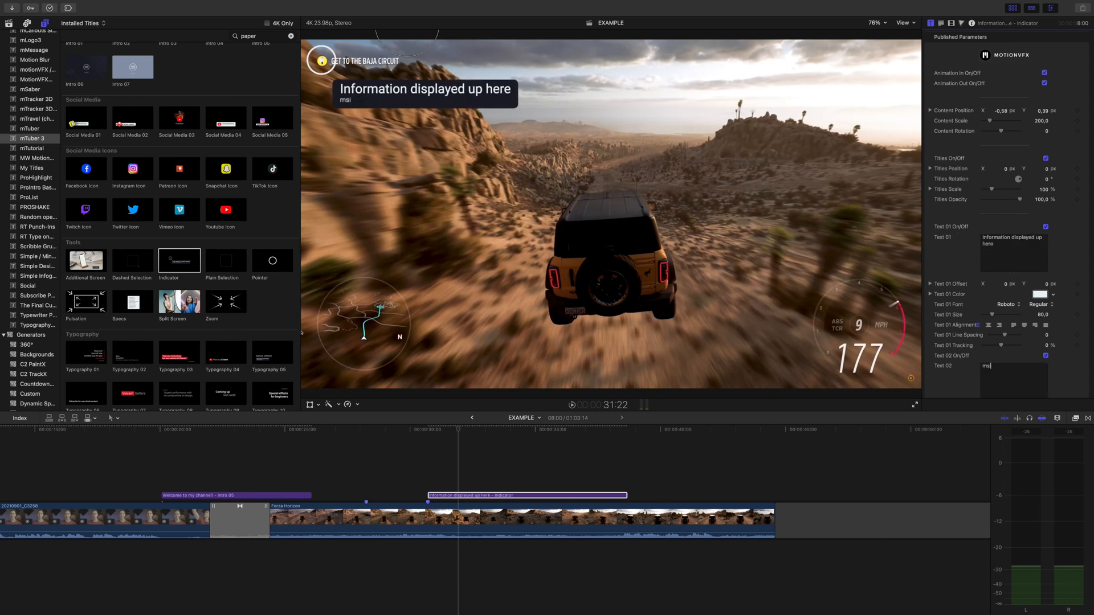
- Type 'Mission objectives' as the Indicator's second line and adjust the Zoom title
type("Mission objectives")
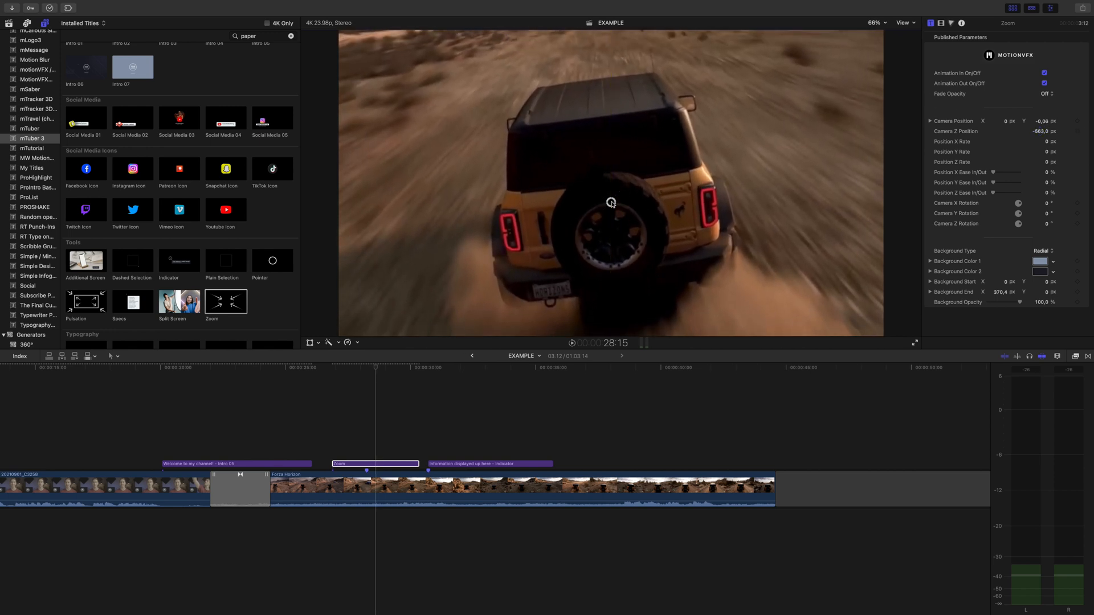
left_click(915, 342)
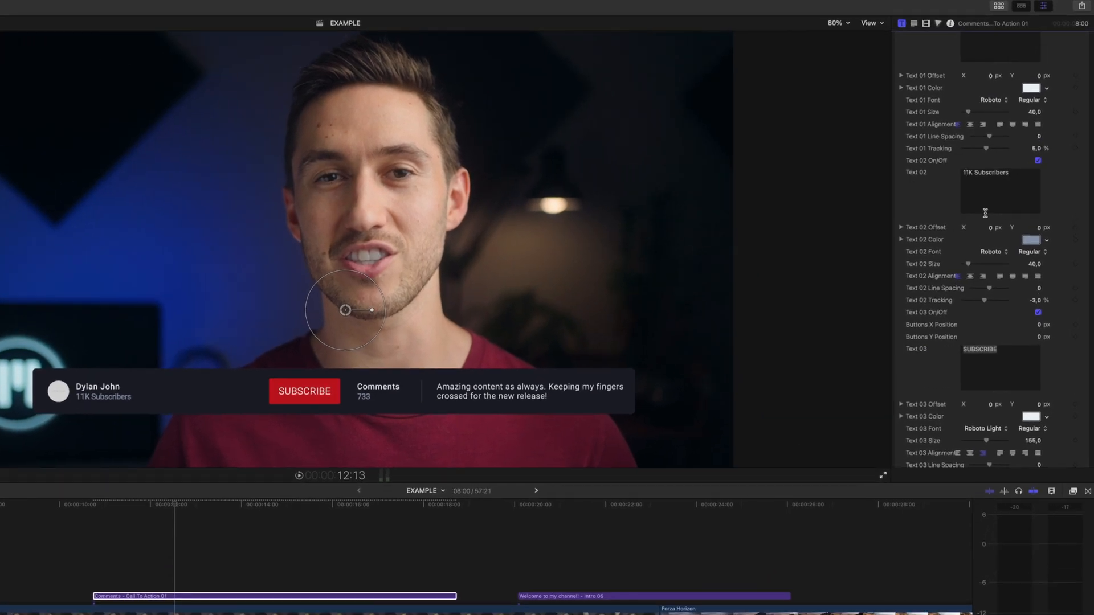
- Replace the Text 08 comment with 'Subscribe and press the notification button so'
scroll("down", 3)
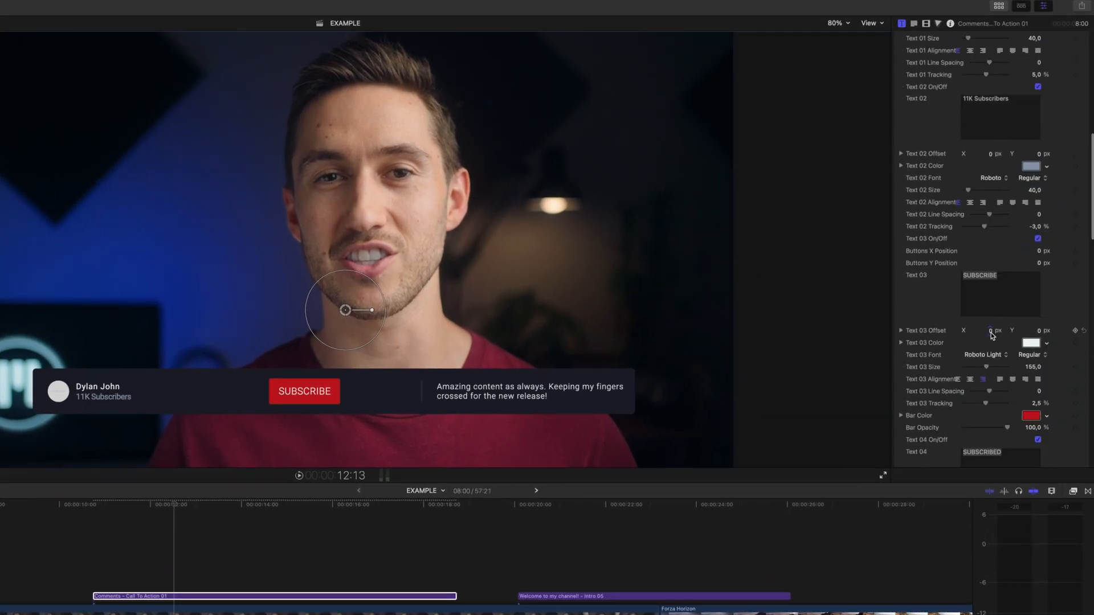
scroll("down", 3)
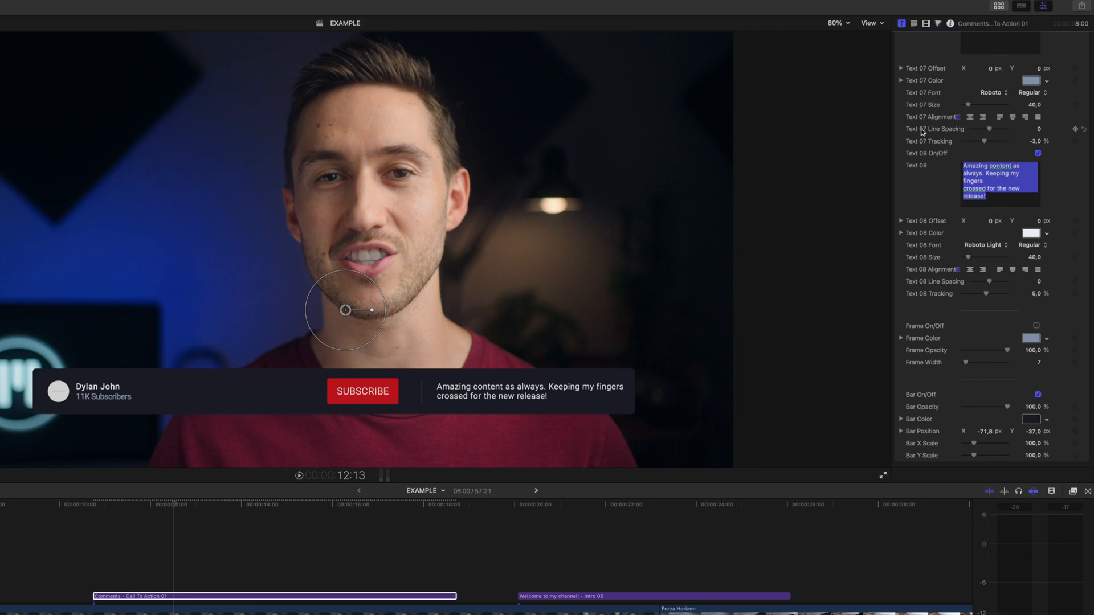
type("Subscribe and press the notification button so")
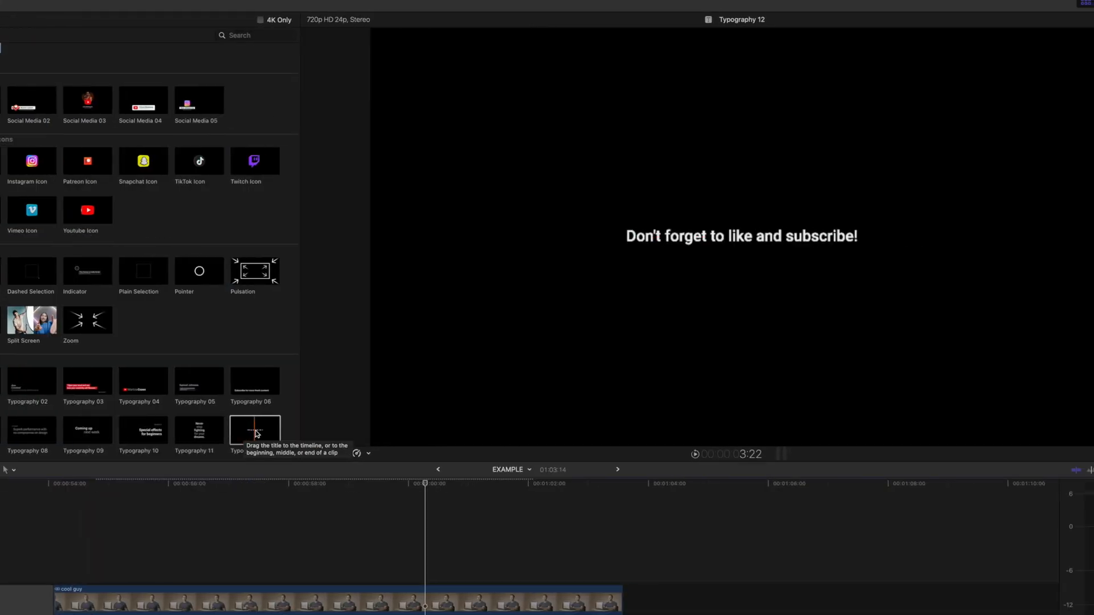
- Select the Typography 12 'Don't forget to like and subscribe!' thumbnail
left_click(254, 431)
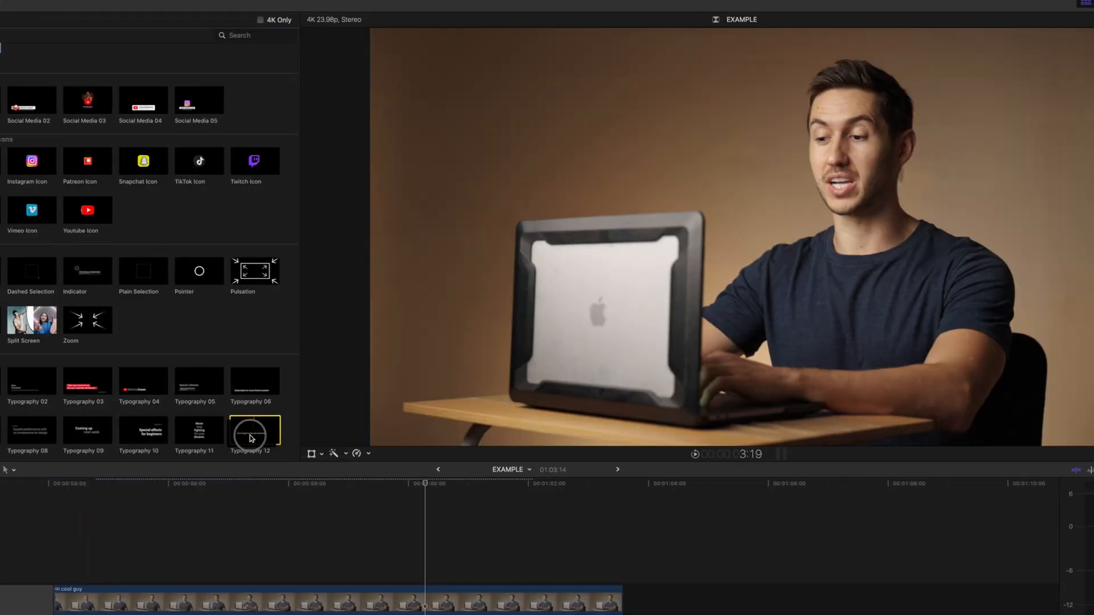